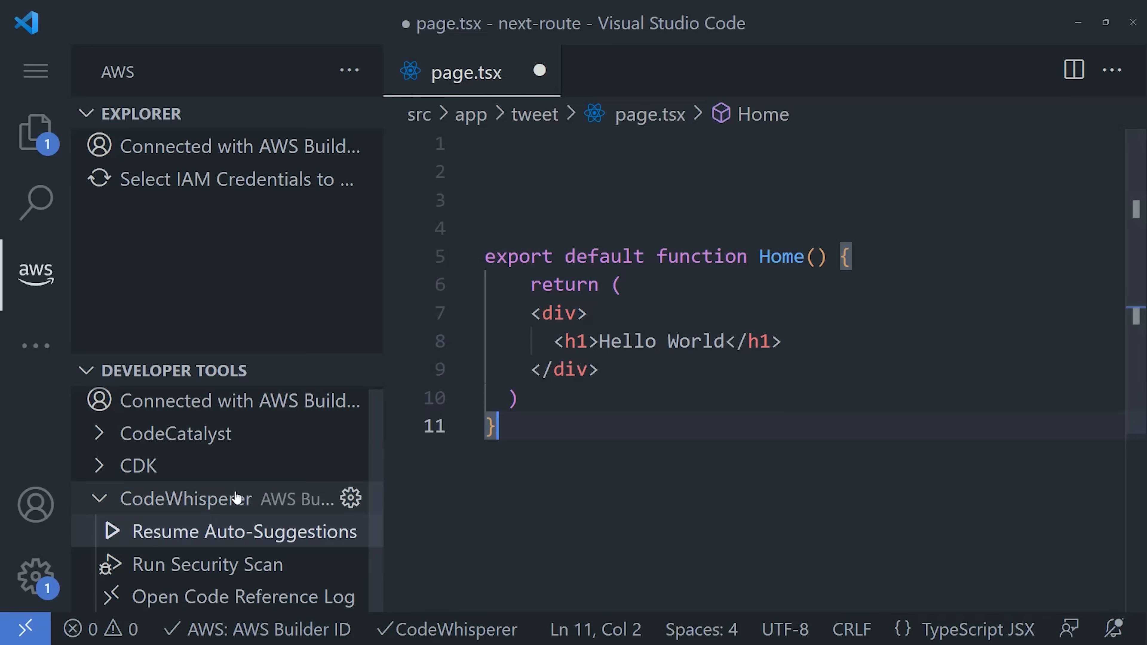
# Resume CodeWhisperer auto-suggestions from the AWS panel's Developer Tools section
pyautogui.click(228, 532)
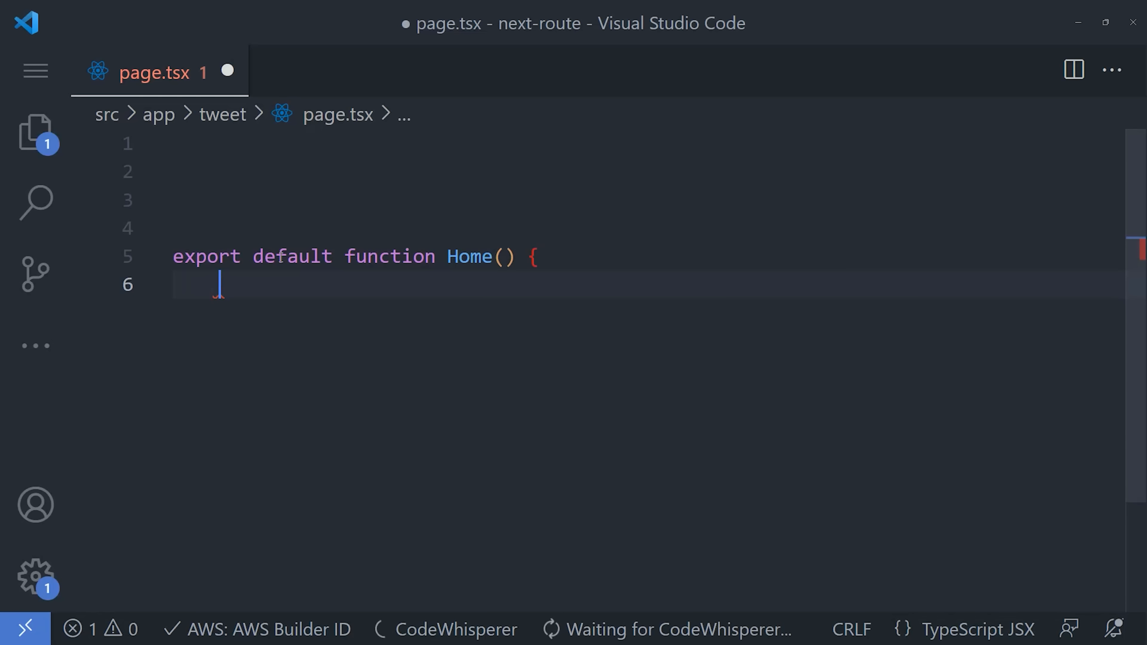
# Accept CodeWhisperer's suggested count state and useEffect hooks into the Home function
pyautogui.write('`')
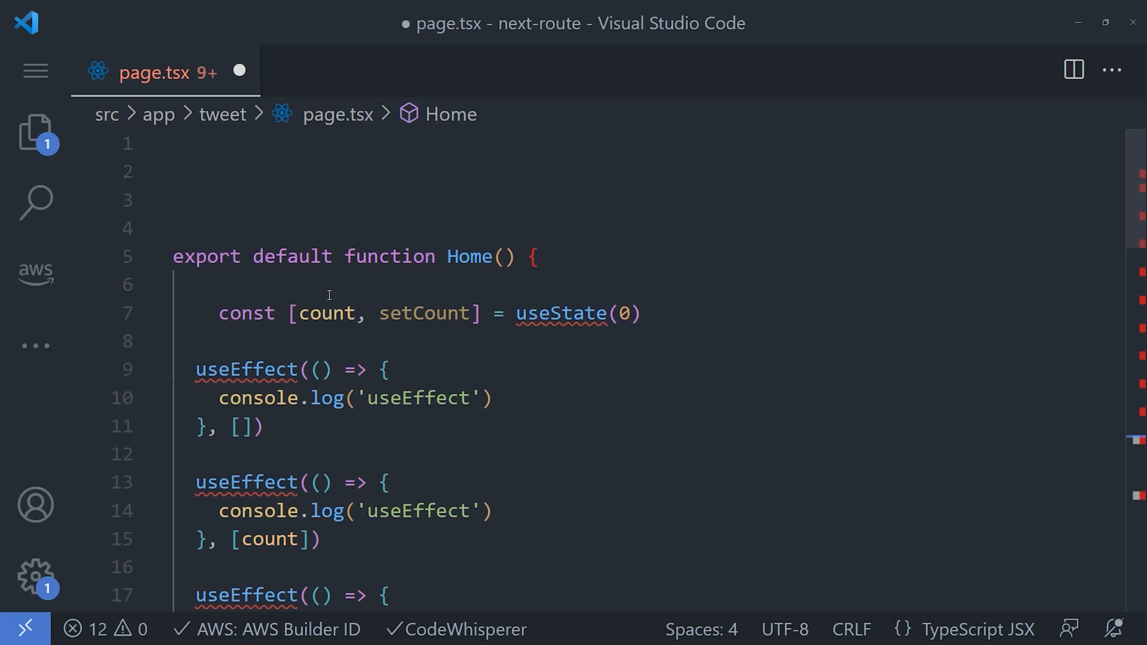
pyautogui.scroll(-3)
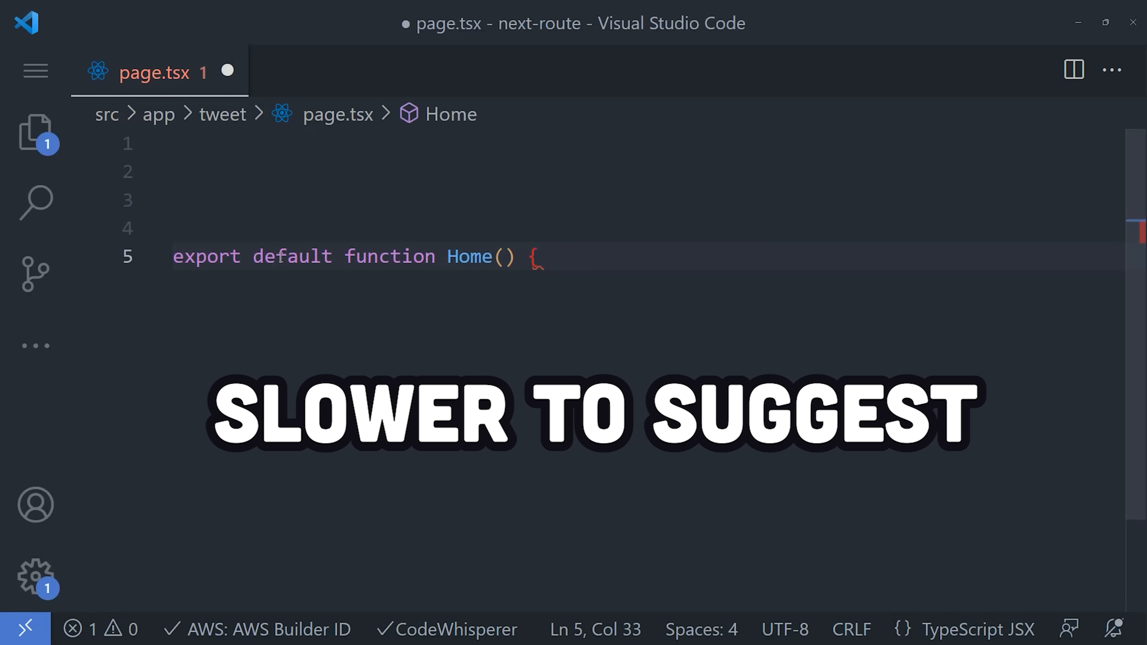
# Start an empty line after Home's opening brace so CodeWhisperer proposes new code
pyautogui.press('Enter')
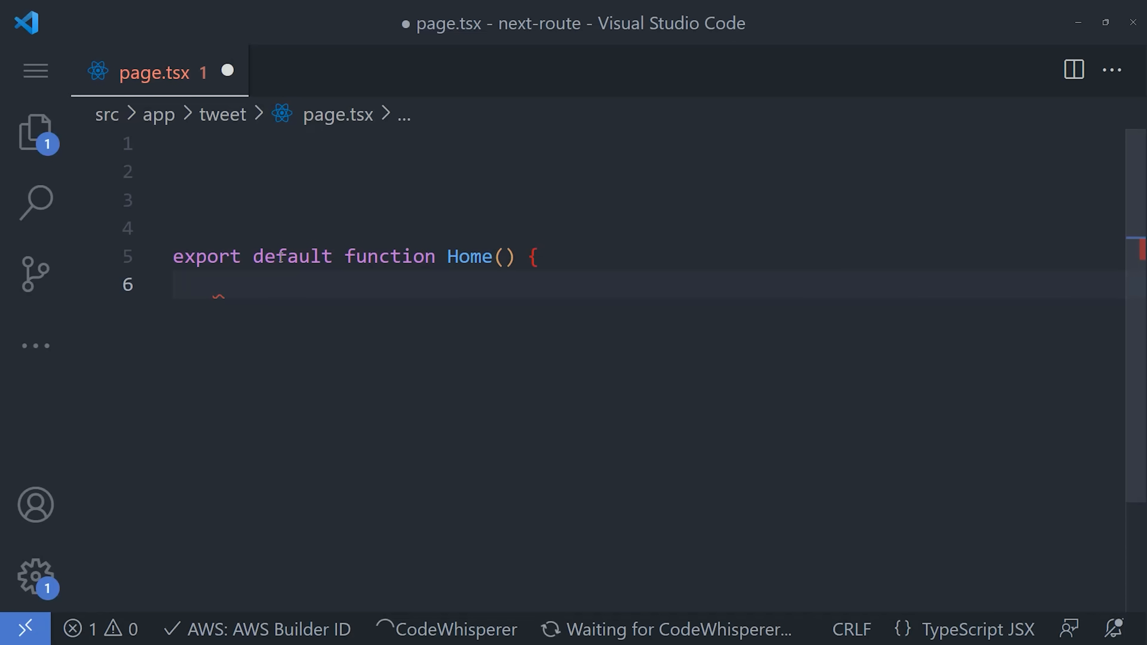
pyautogui.write('``')
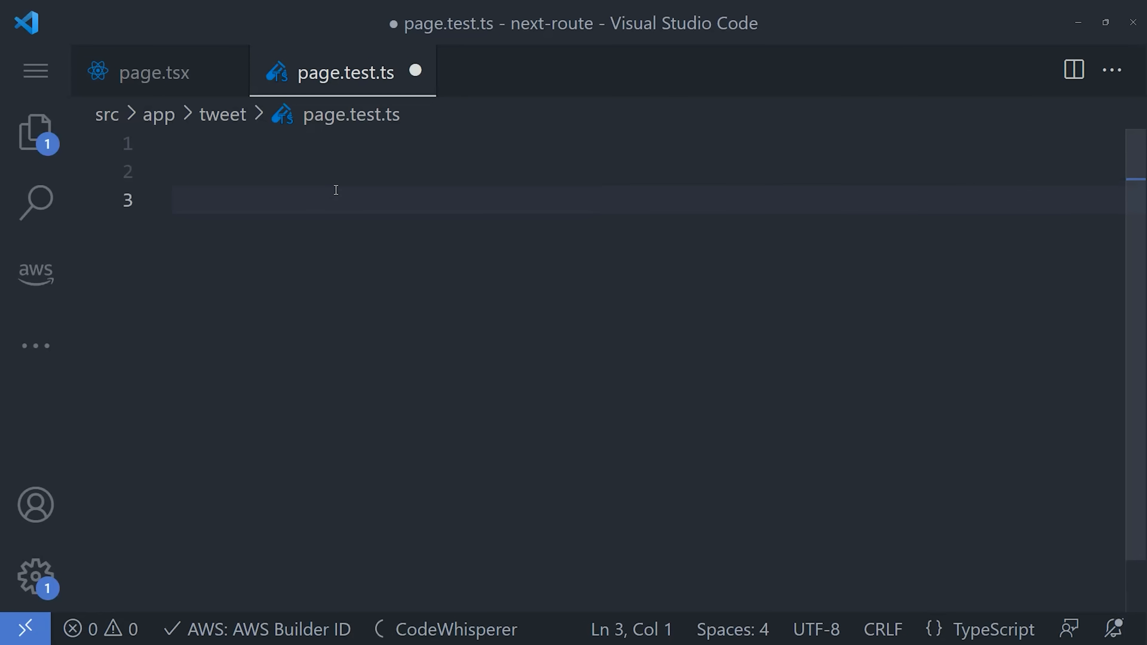
pyautogui.write("import { Component, OnInit } from '@angular/core';")
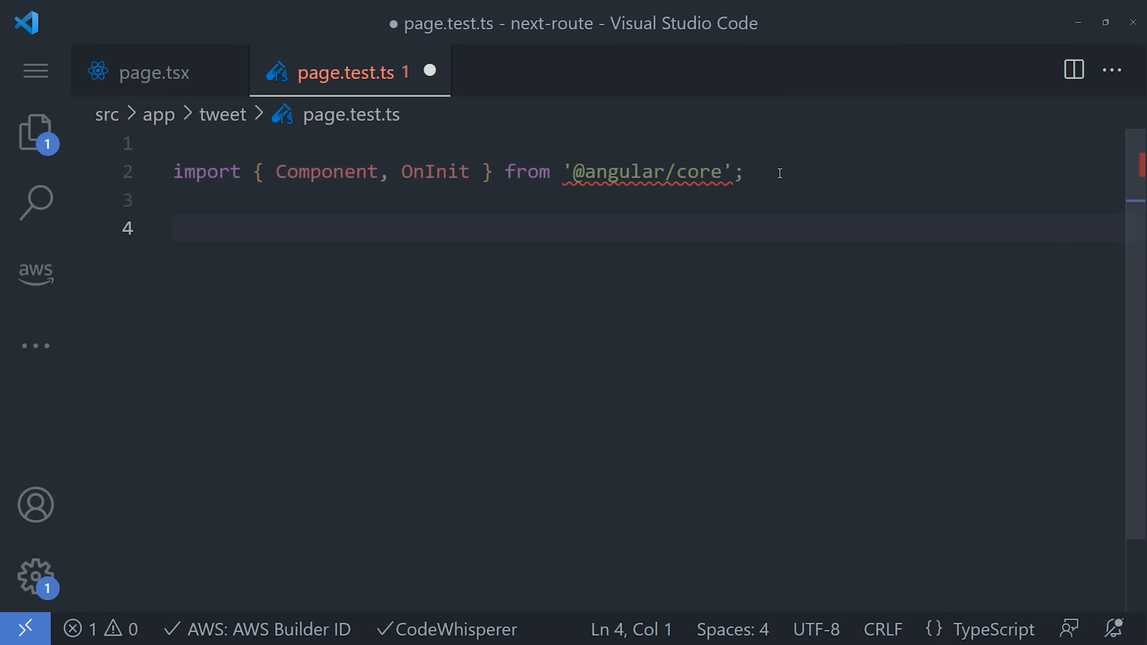